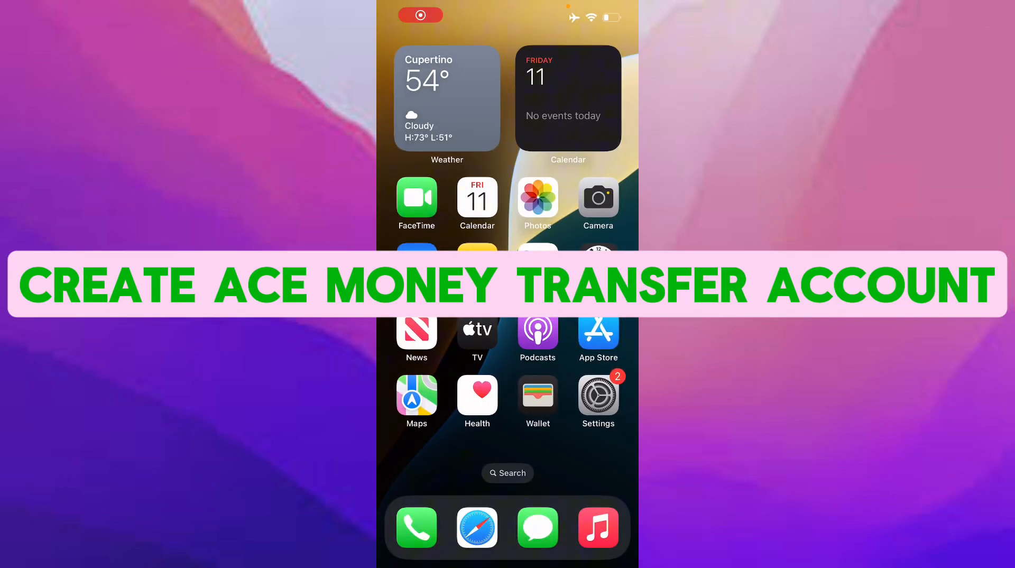
# Search the App Store for 'Ace money transfer' to list the ACE Money Transfer app.
pyautogui.click(597, 332)
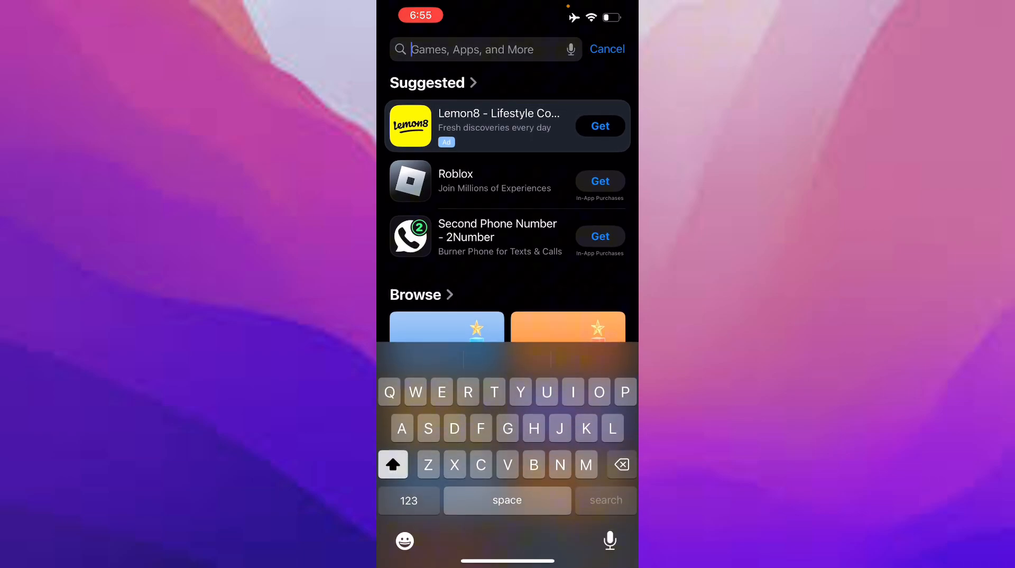
pyautogui.write('Ace')
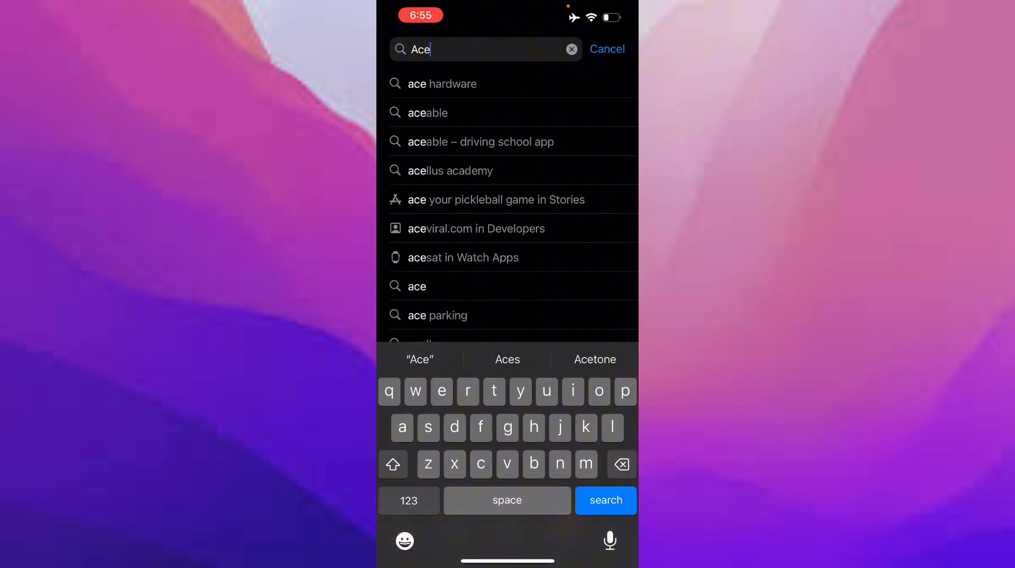
pyautogui.write('money')
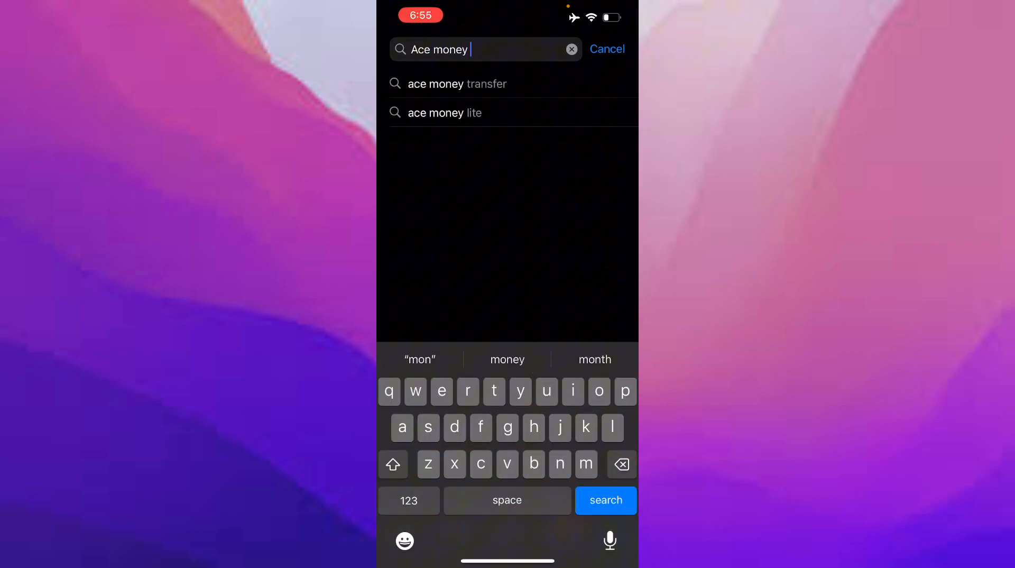
pyautogui.click(457, 83)
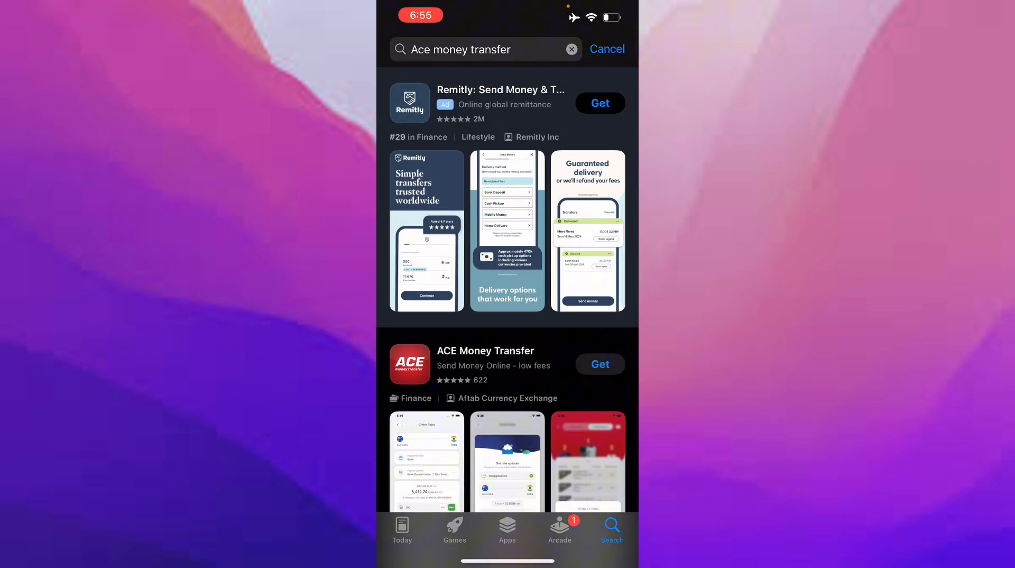
# Get and confirm installation of ACE Money Transfer until its listing offers Open.
pyautogui.click(599, 363)
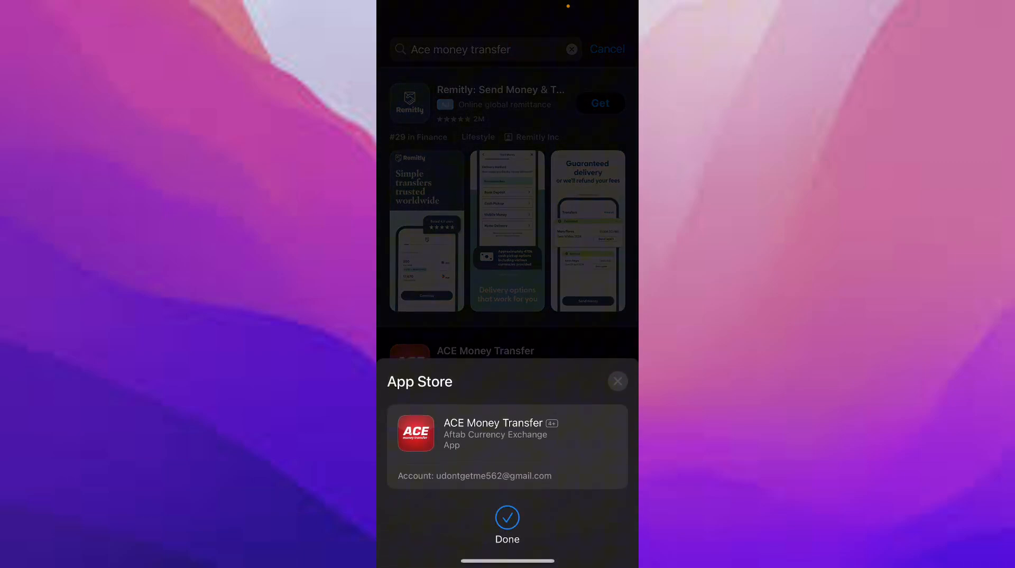
pyautogui.click(507, 518)
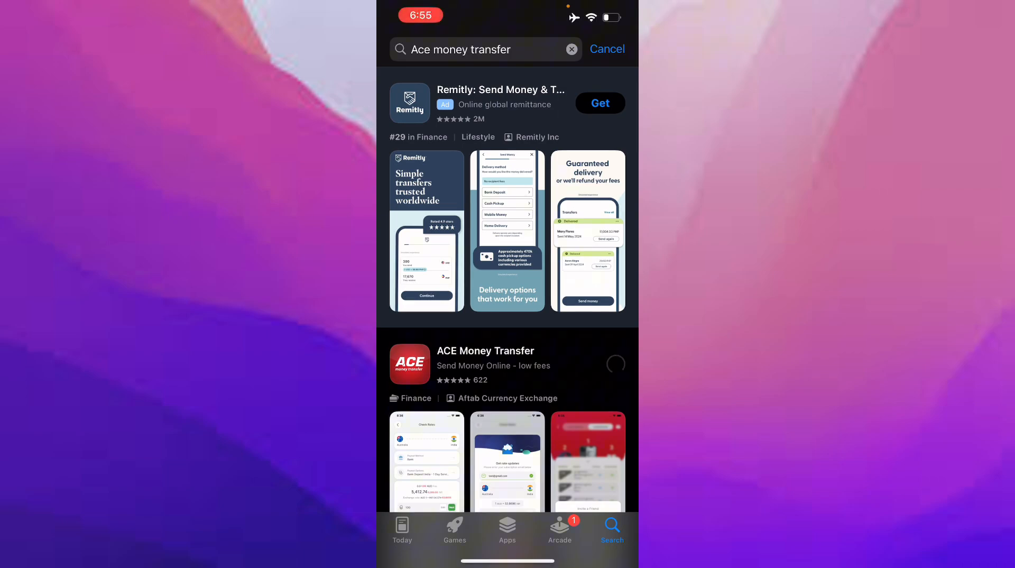
pyautogui.click(615, 363)
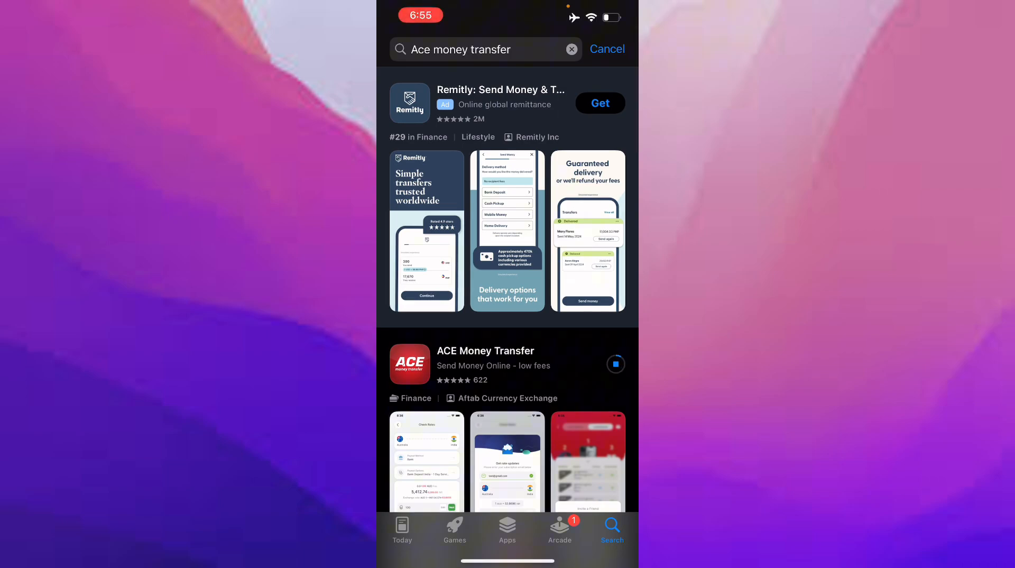
pyautogui.scroll(-3)
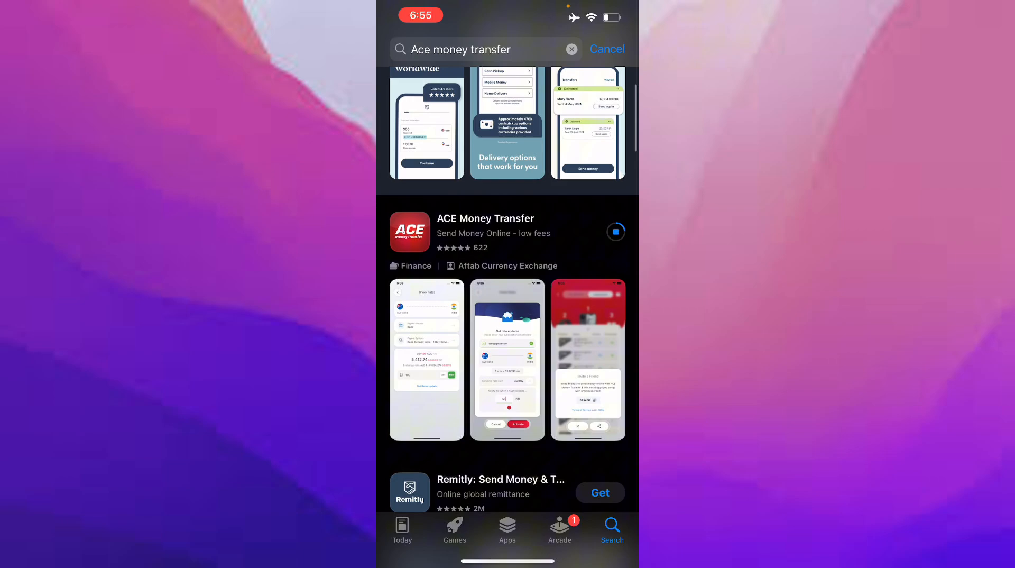
pyautogui.scroll(3)
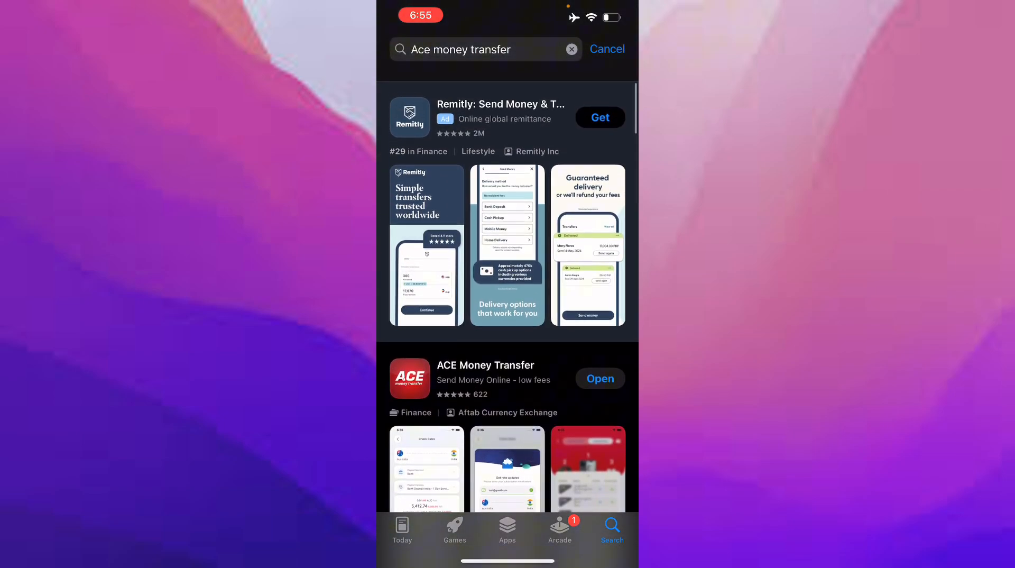
# Open ACE Money Transfer and dismiss the notifications and Location Services alerts.
pyautogui.click(599, 378)
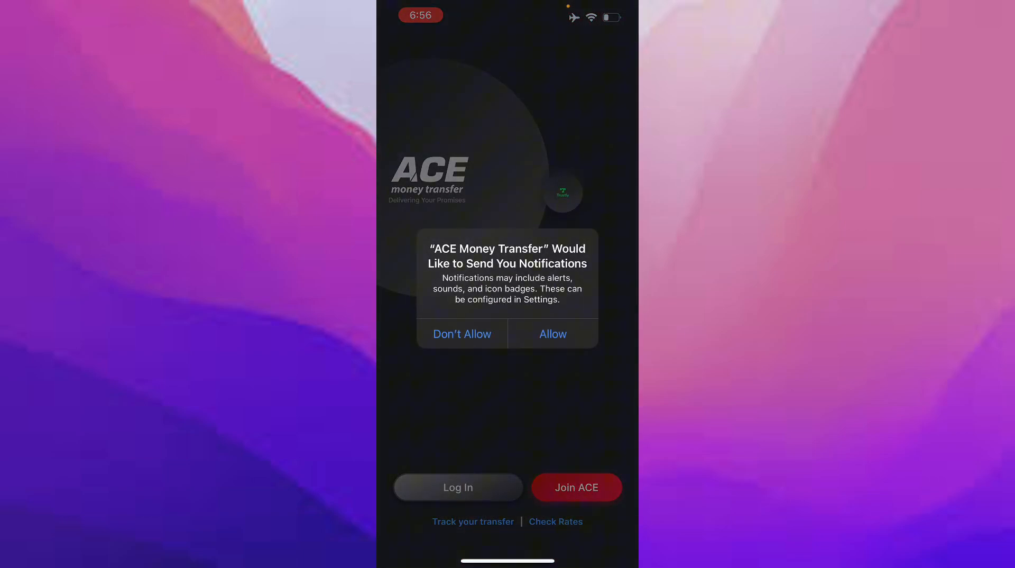
pyautogui.click(552, 334)
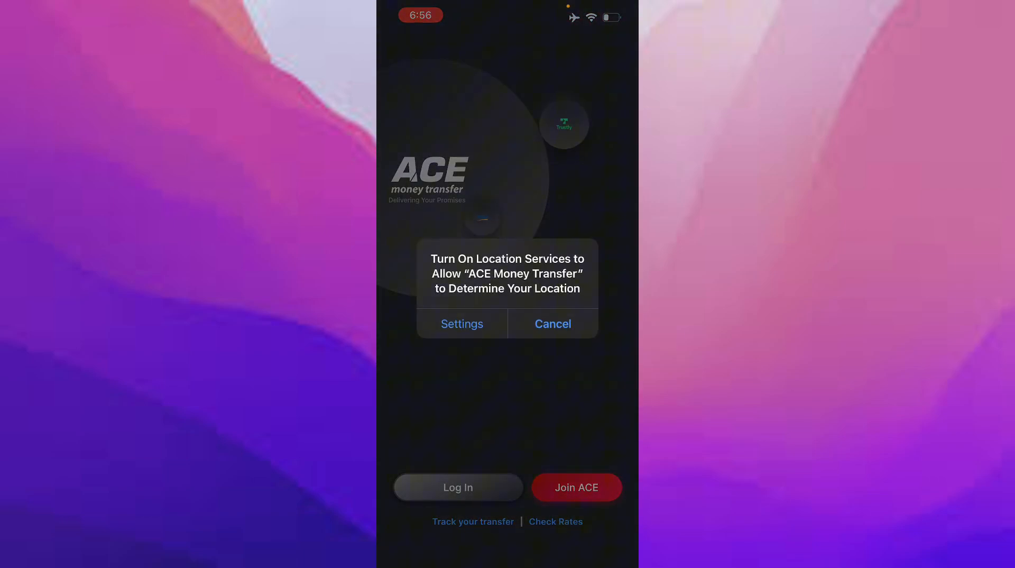
pyautogui.click(552, 323)
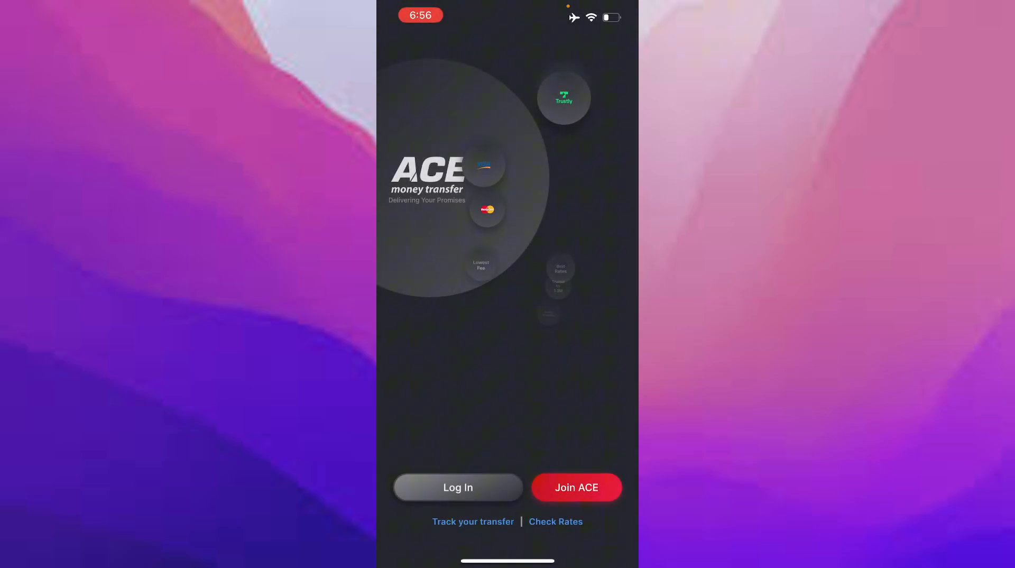
pyautogui.click(575, 487)
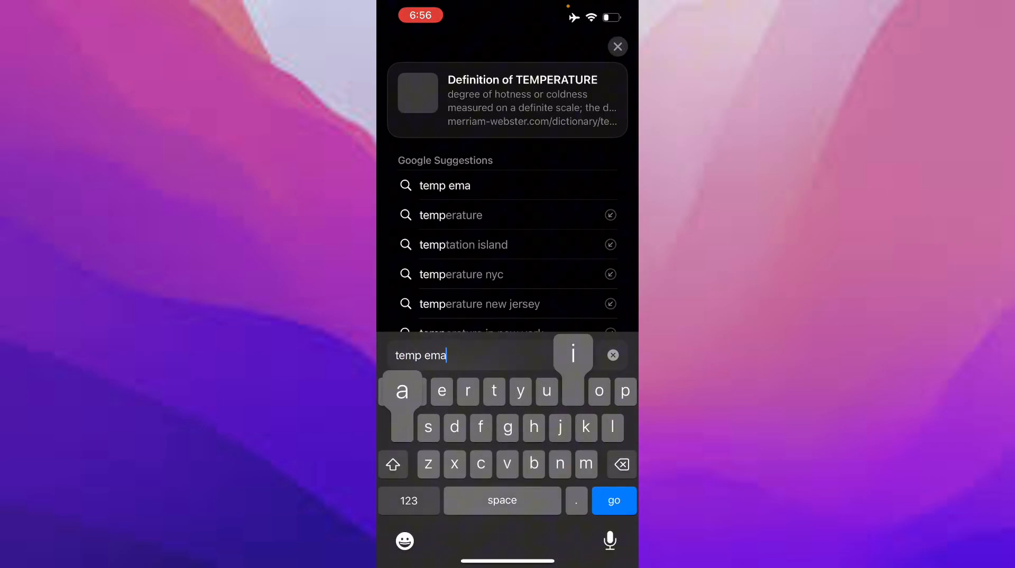
# Search 'temp email', open the temp-mail.org result, and pass its human verification.
pyautogui.click(612, 500)
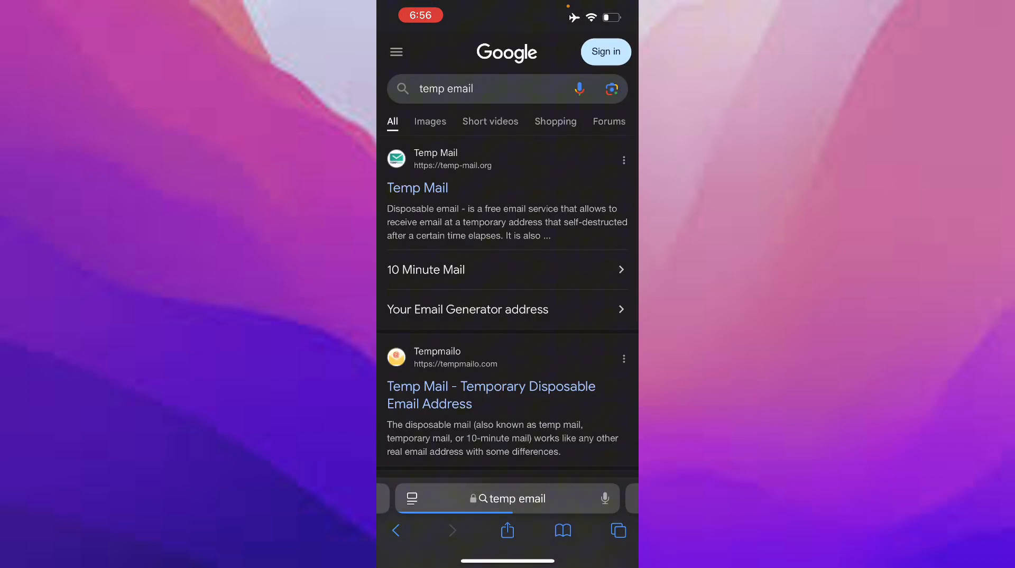
pyautogui.click(418, 188)
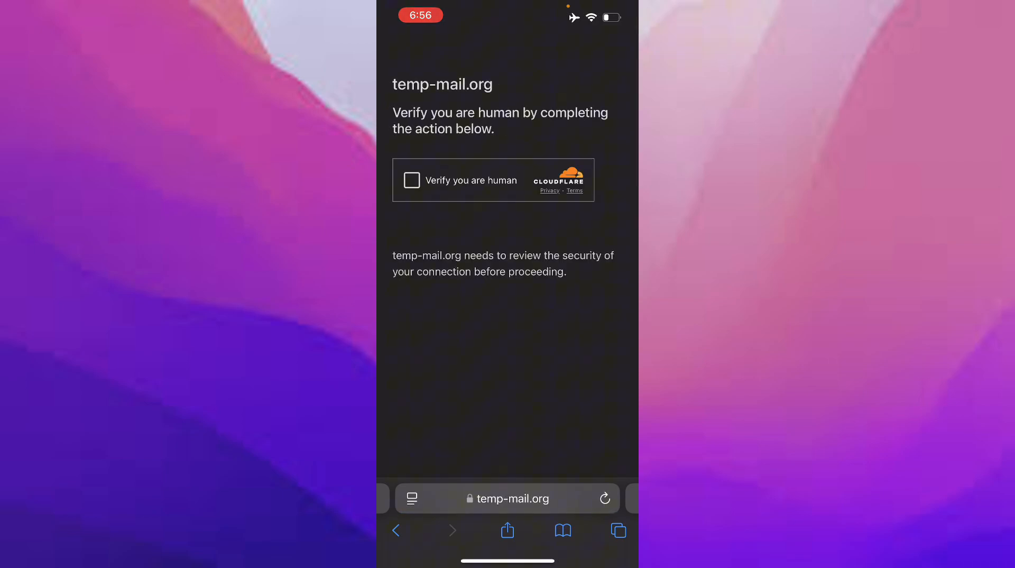
pyautogui.click(411, 179)
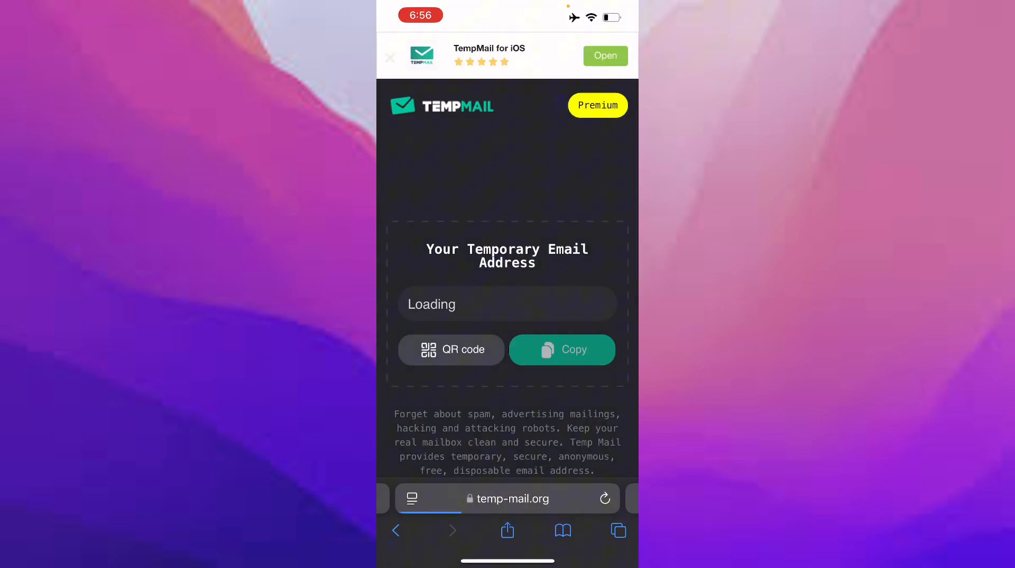
# Copy the Temp Mail address and return to the Join ACE email field.
pyautogui.click(560, 349)
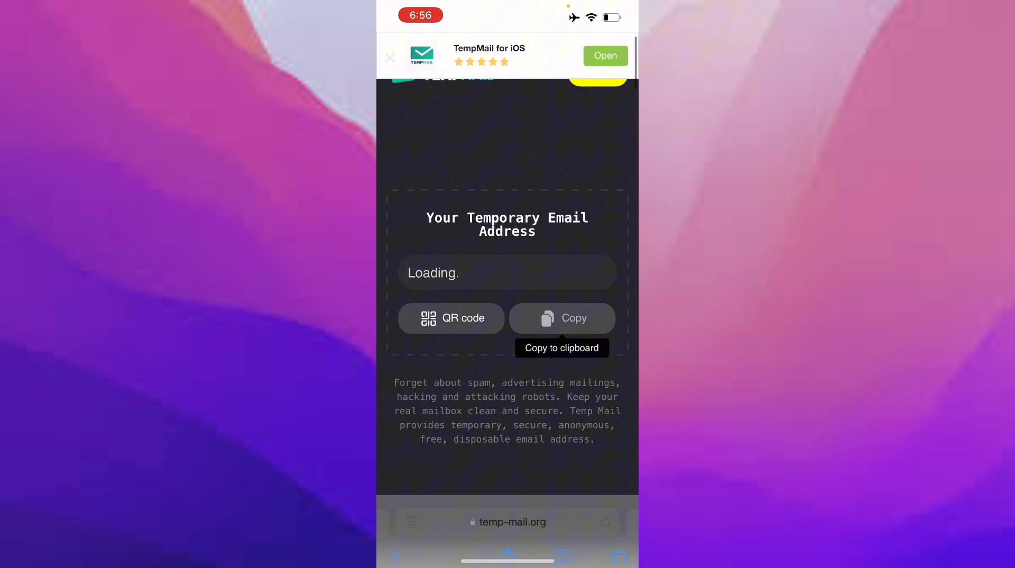
pyautogui.scroll(-3)
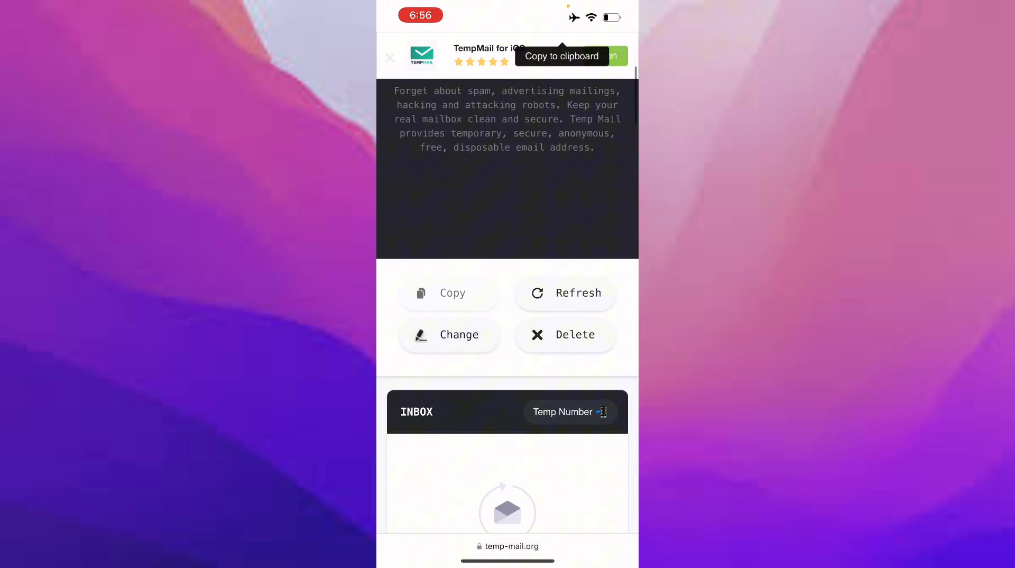
pyautogui.scroll(3)
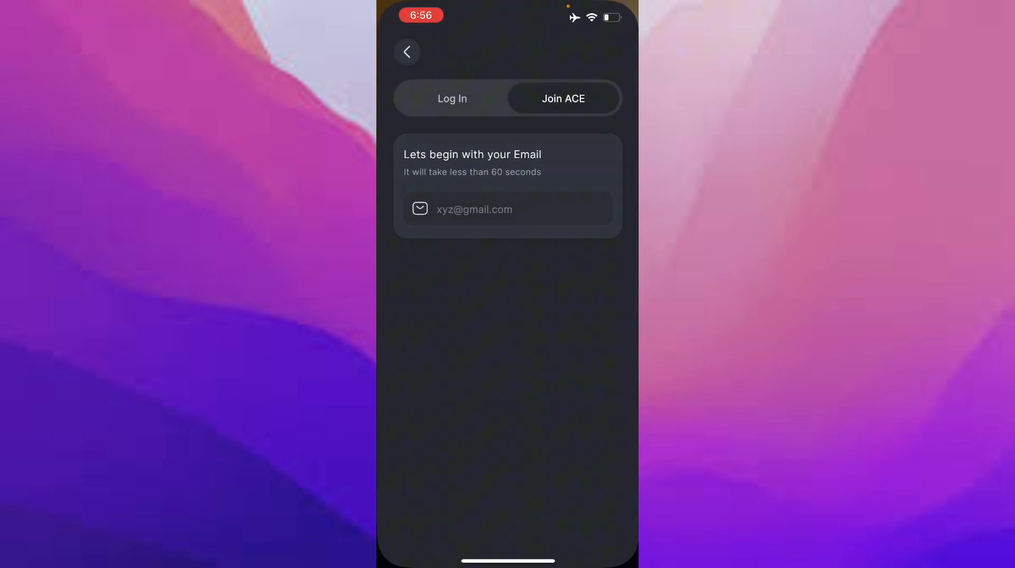
pyautogui.click(508, 208)
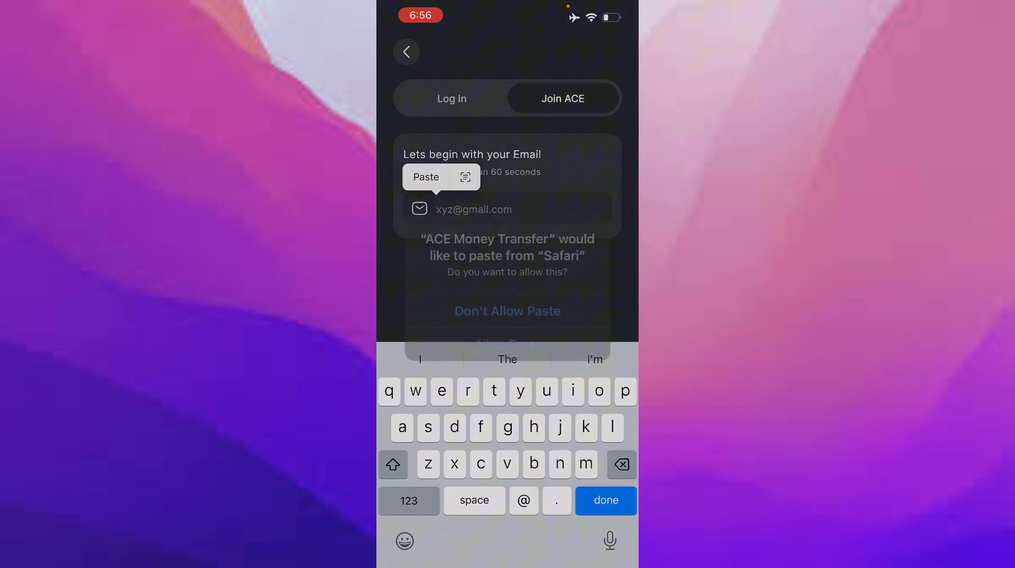
# Paste the copied temporary email address into the Join ACE email field.
pyautogui.click(507, 343)
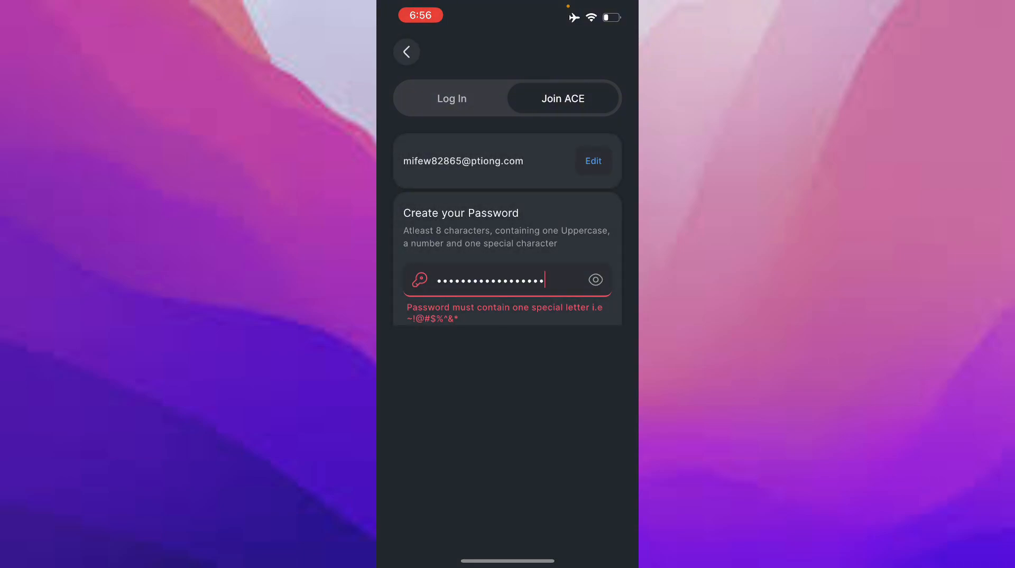
# Append '@' to the password, choose Australia as sending country, and enter mobile 522244.
pyautogui.write('@')
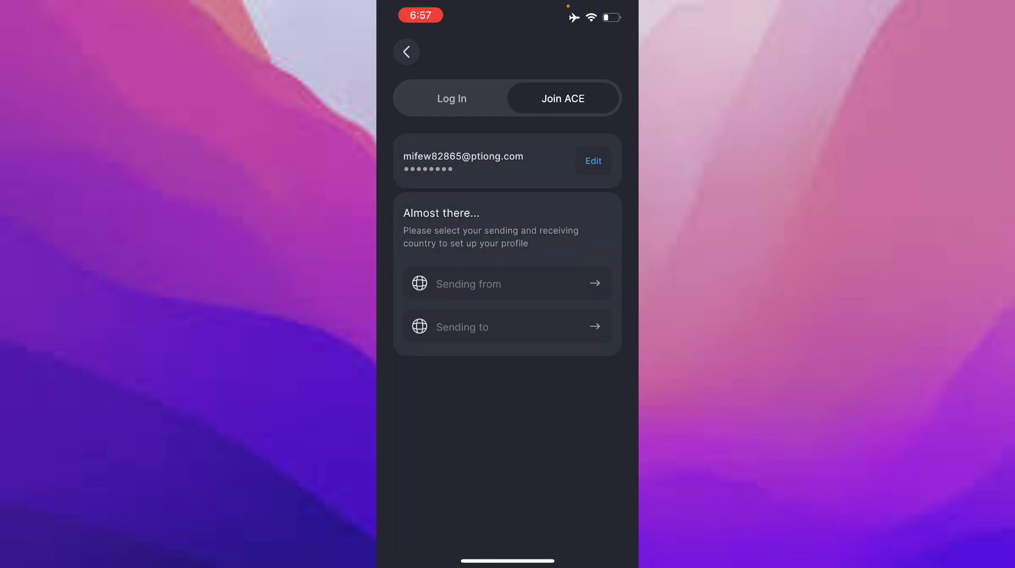
pyautogui.click(507, 283)
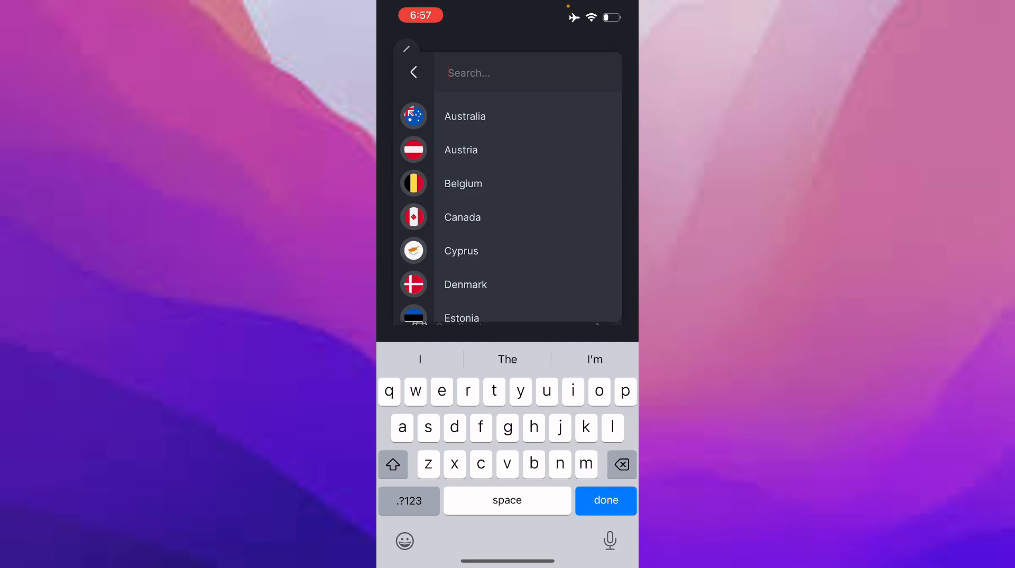
pyautogui.click(464, 116)
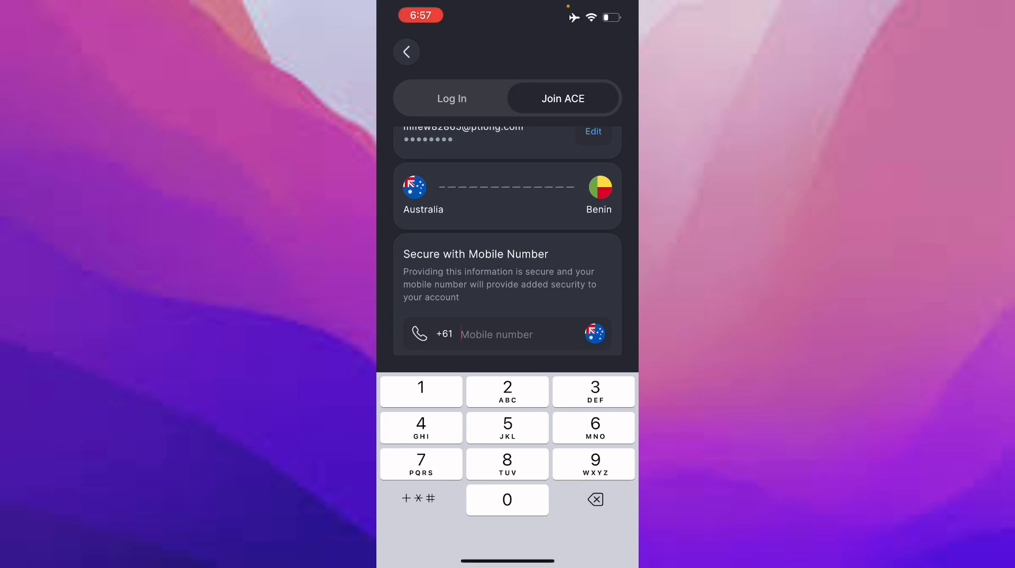
pyautogui.click(507, 427)
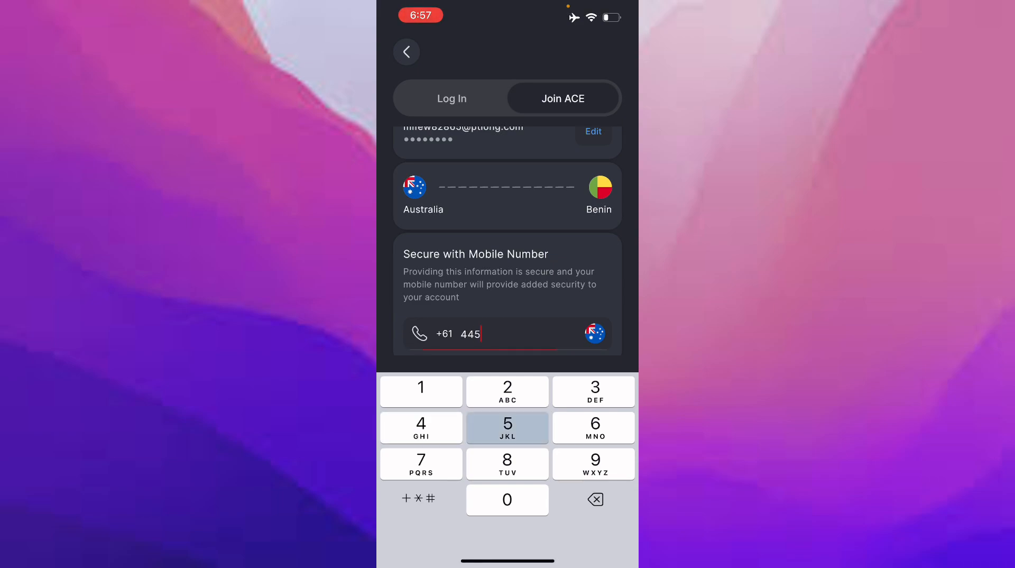
pyautogui.write('522244')
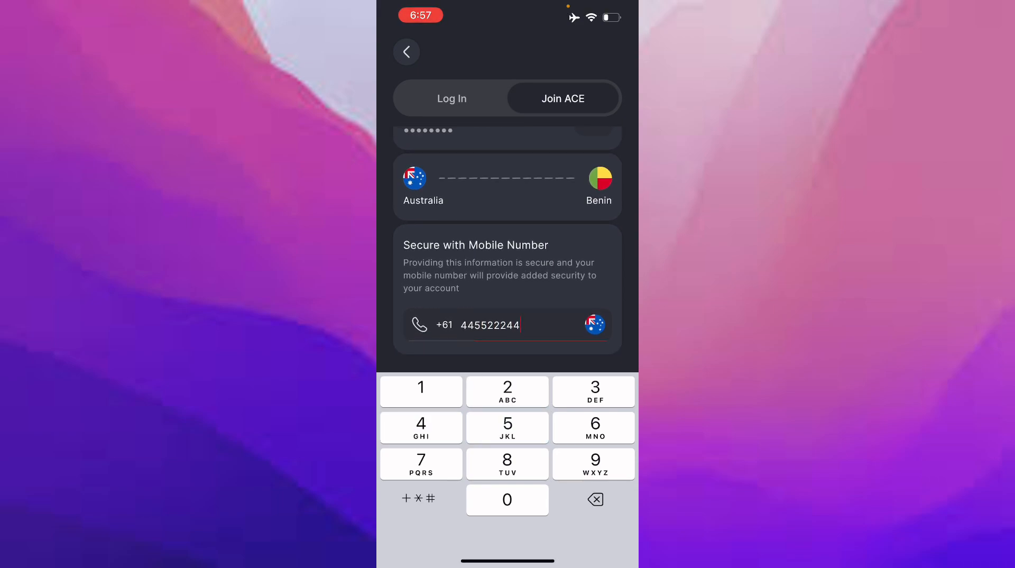